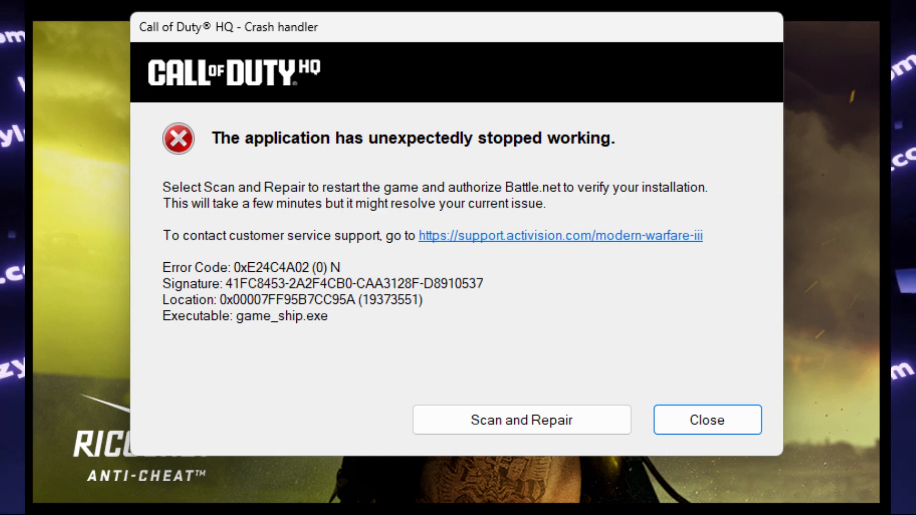
# Close the Call of Duty HQ crash report and reveal the game options list.
pyautogui.click(706, 420)
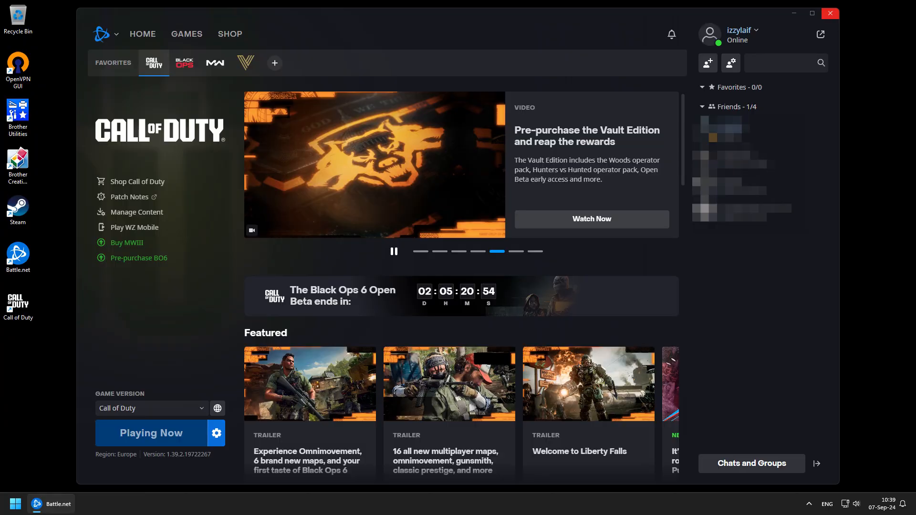
pyautogui.click(152, 433)
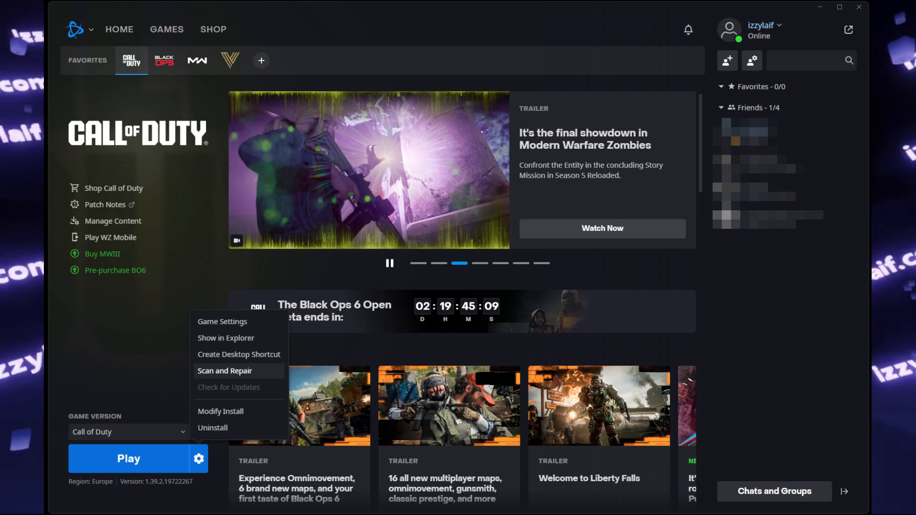
# Choose Scan and Repair and confirm with Begin Scan.
pyautogui.click(226, 370)
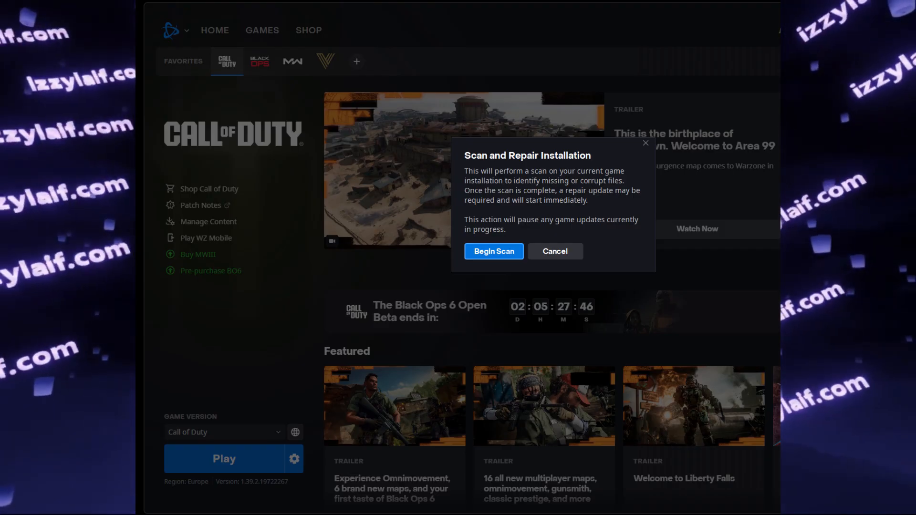
pyautogui.click(493, 251)
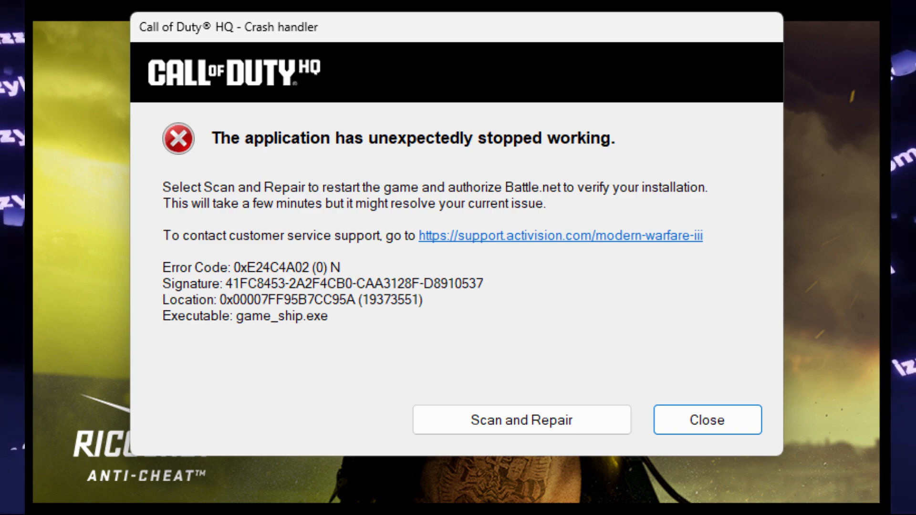
# Close the crash report again, relaunch Call of Duty via Play and answer the safe mode prompt.
pyautogui.click(706, 420)
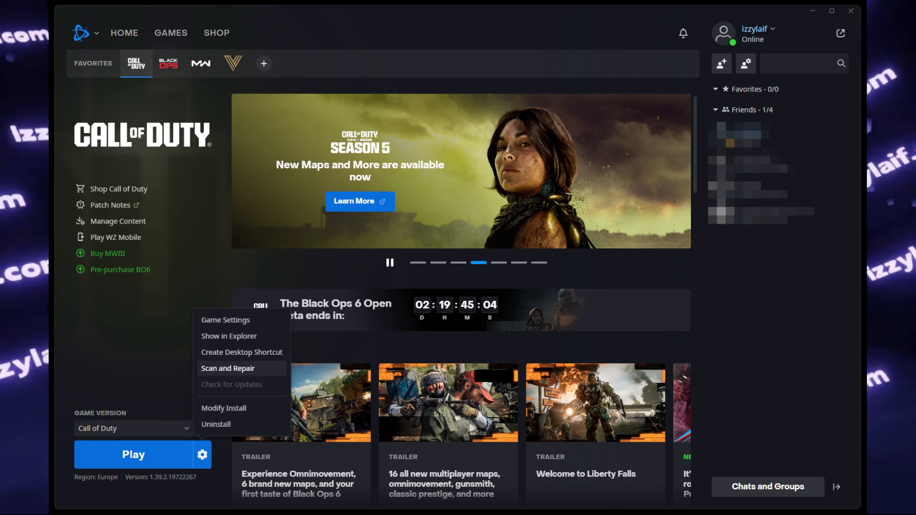
pyautogui.click(132, 455)
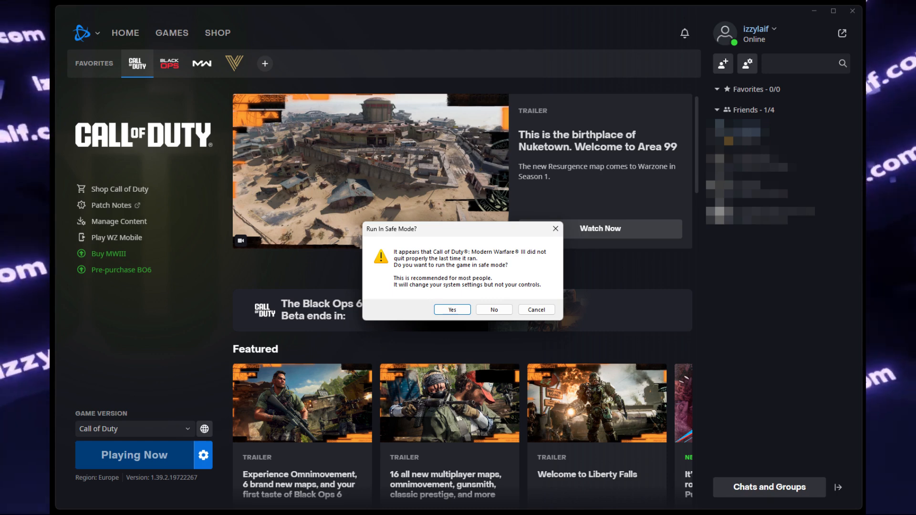
pyautogui.click(451, 309)
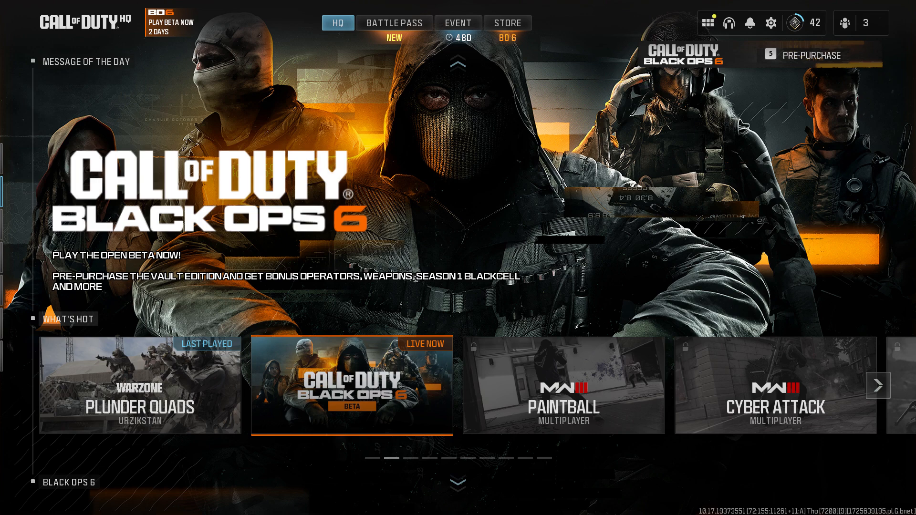
# Start the Call of Duty Black Ops 6 Beta from the What's Hot tile.
pyautogui.click(352, 385)
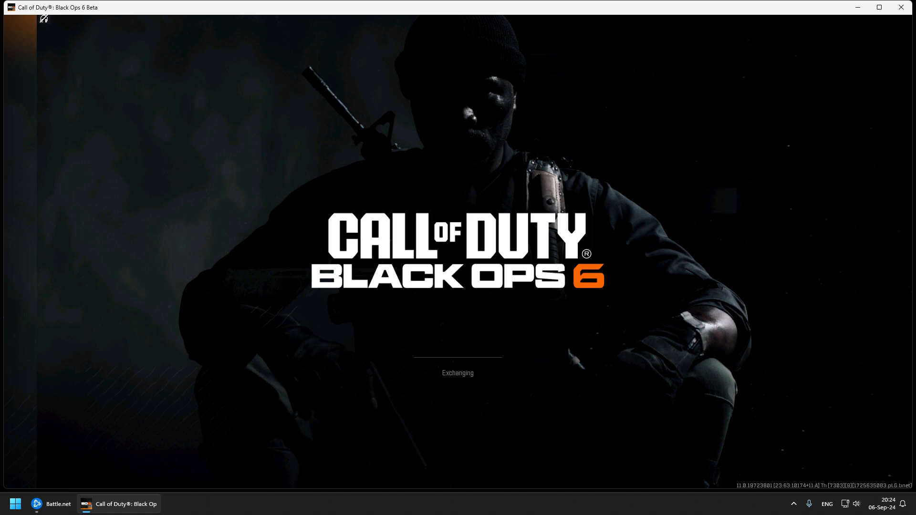